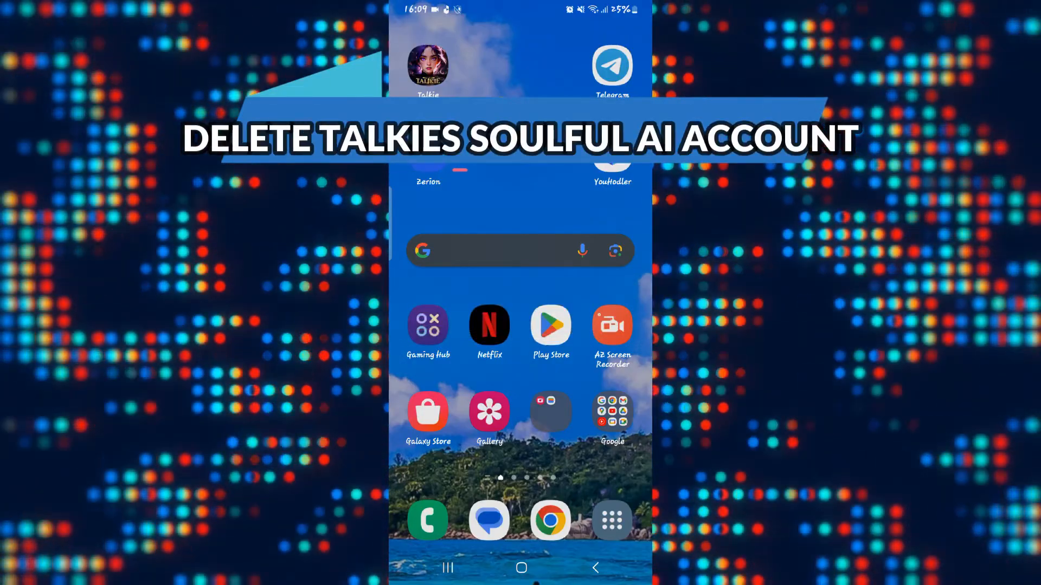
- Launch Talkie from the home screen so the Monster school character chat appears
{"action": "left_click", "coordinate": [427, 65]}
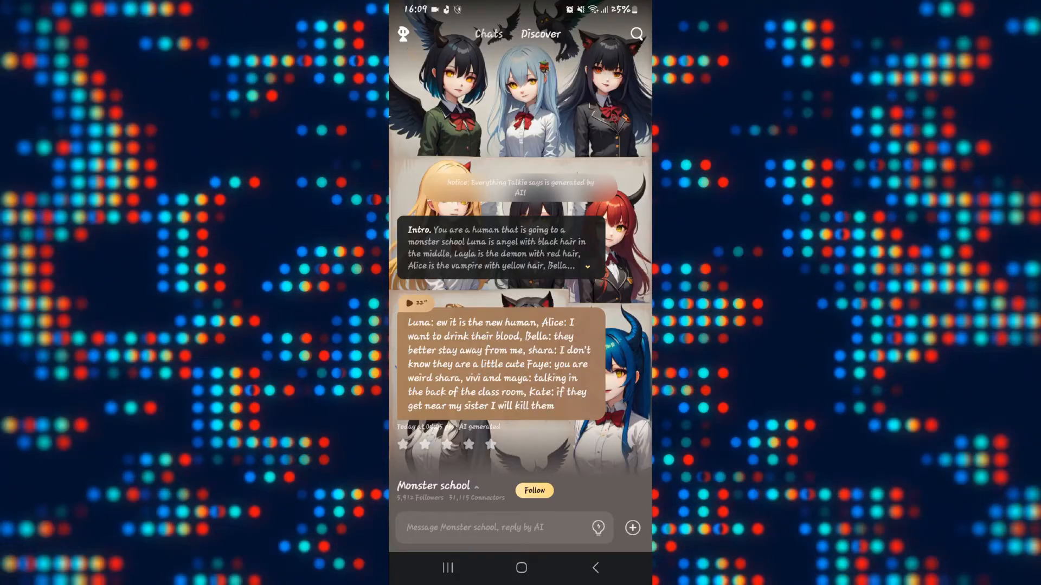
- Show the profile panel with chat and following counts and the My Talkie section
{"action": "left_click", "coordinate": [402, 34]}
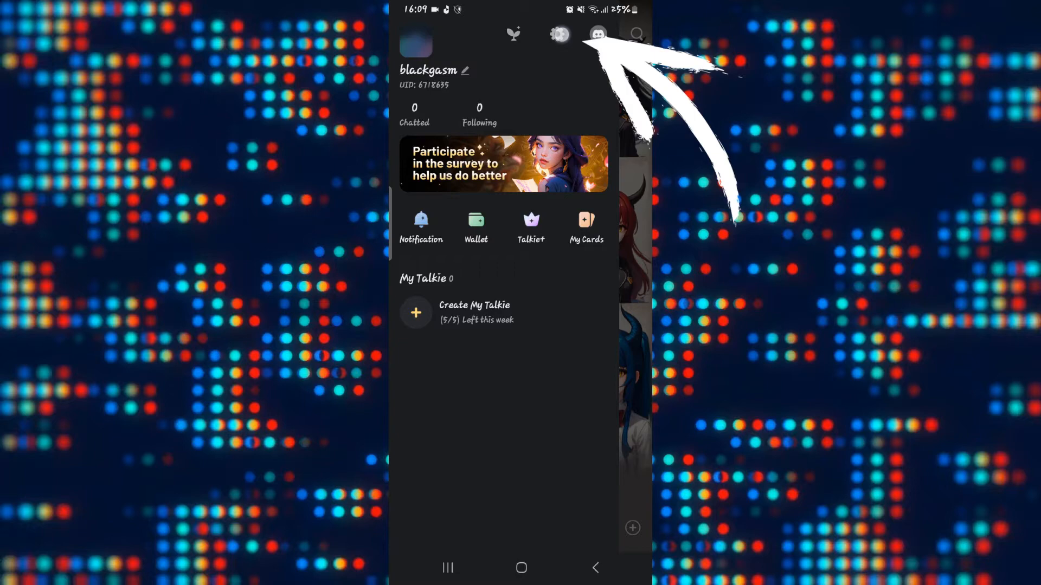
- Go through Settings to the Delete Account page with its deactivation risk reminder
{"action": "left_click", "coordinate": [560, 34]}
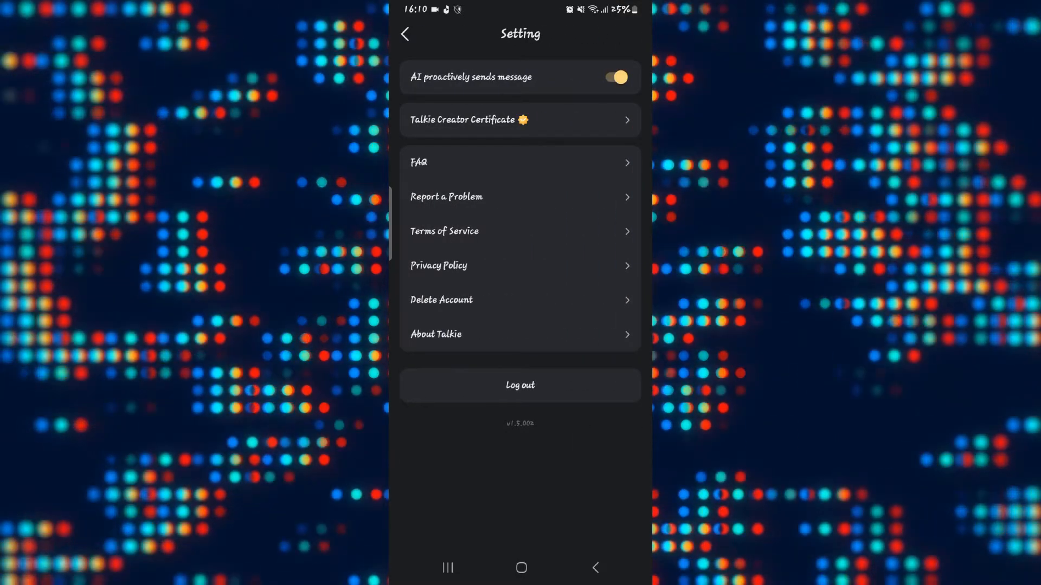
{"action": "left_click", "coordinate": [468, 299]}
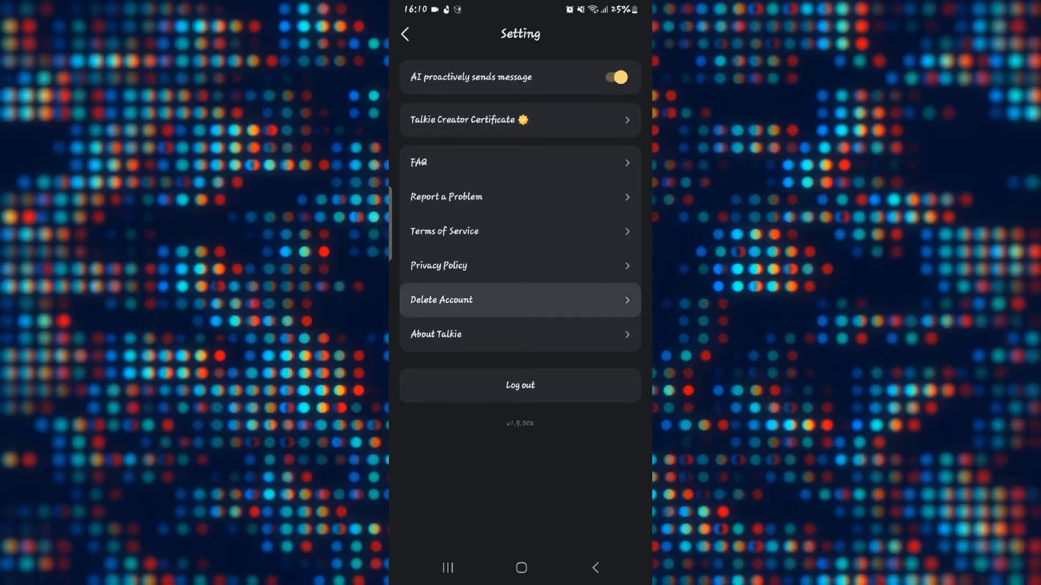
{"action": "left_click", "coordinate": [519, 299]}
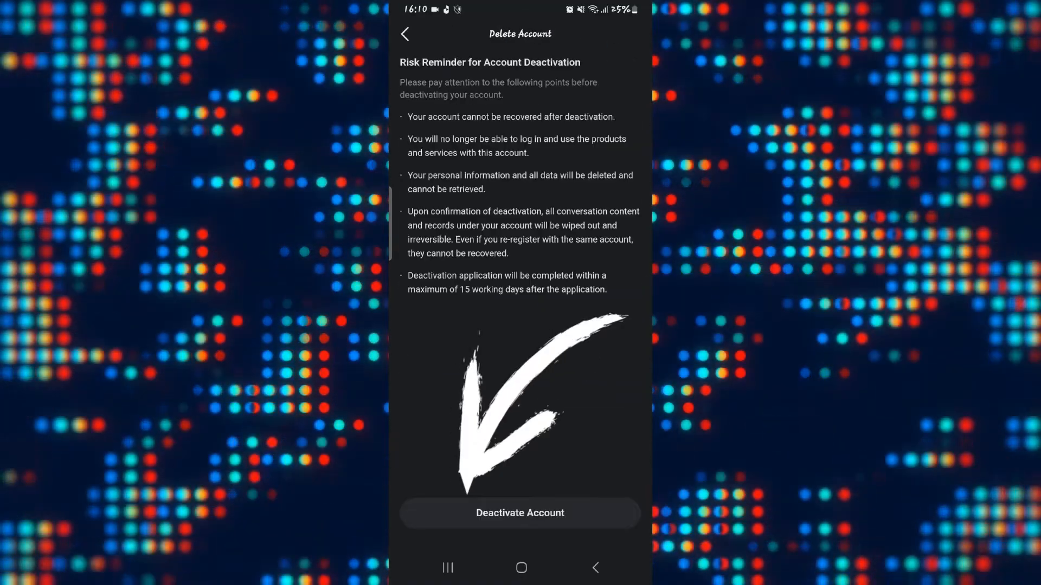